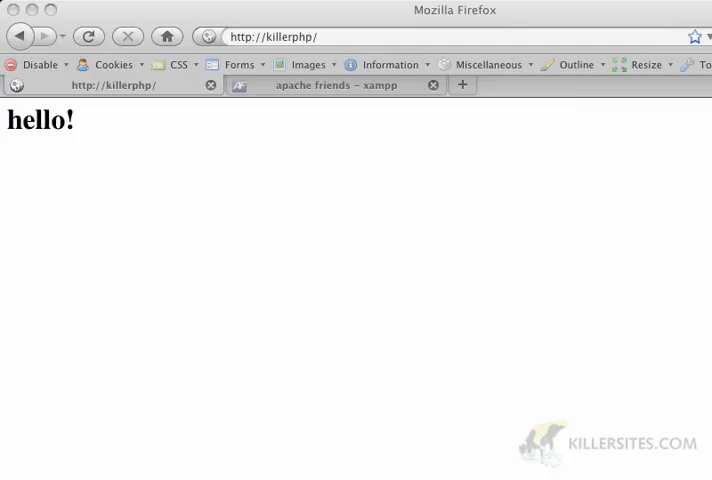
pyautogui.moveTo(544, 158)
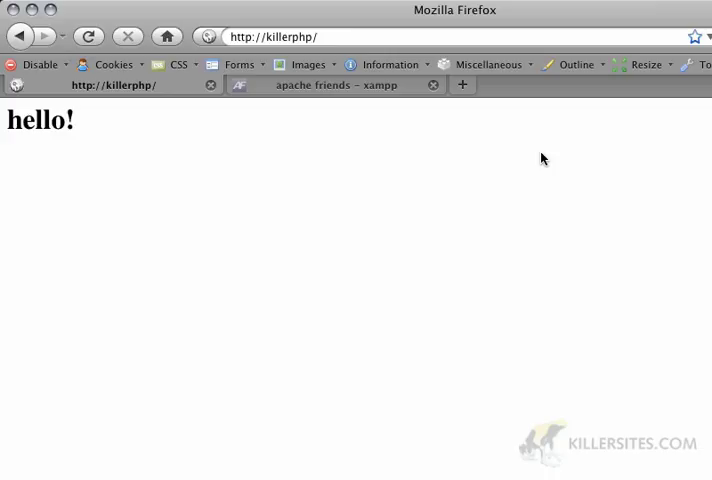
# - Switch Firefox from the killerphp hello page to the Apache Friends XAMPP tab
pyautogui.click(324, 84)
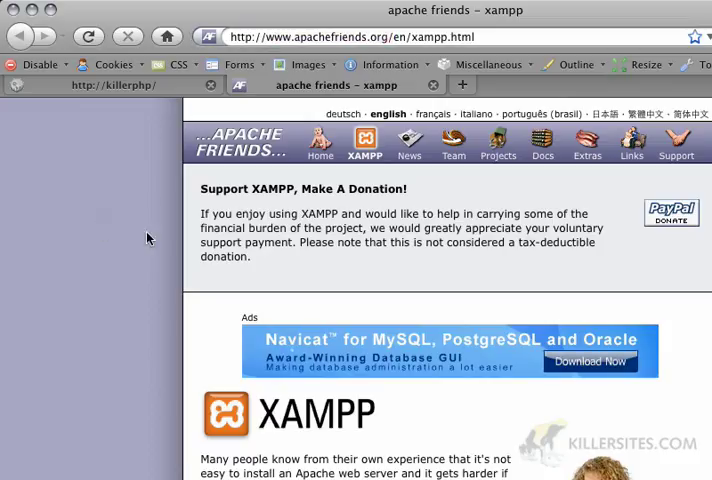
pyautogui.scroll(-3)
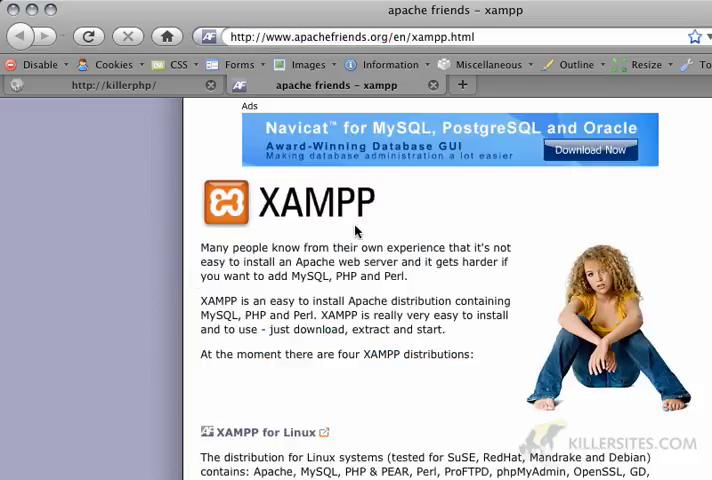
pyautogui.doubleClick(378, 246)
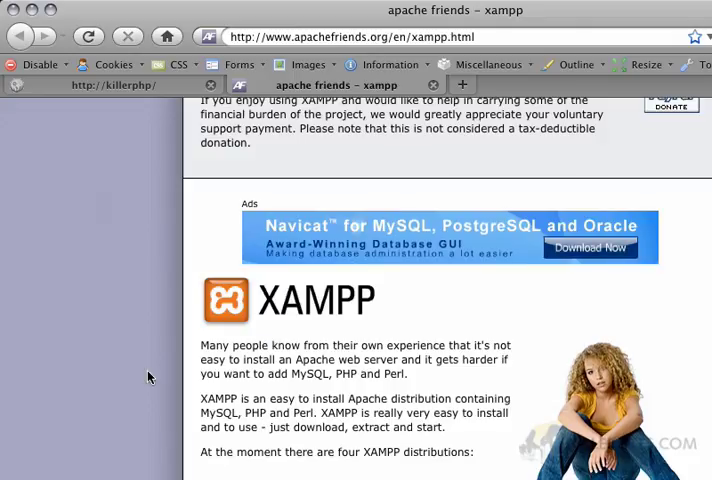
pyautogui.scroll(3)
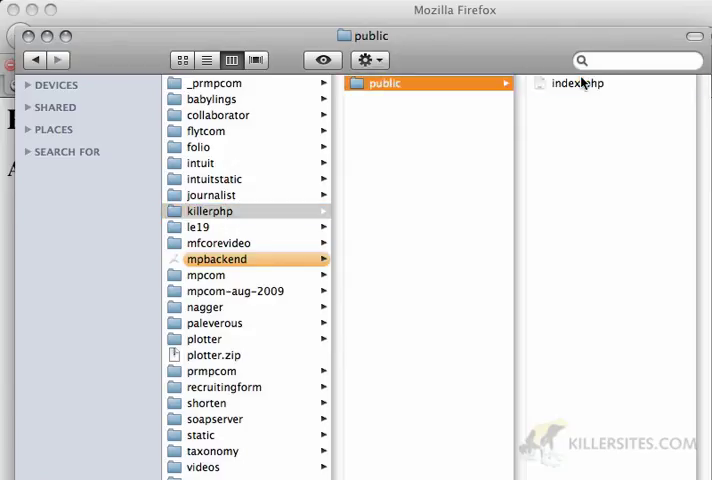
# - Navigate killerphp > public in Finder and open index.php in BBEdit
pyautogui.click(578, 82)
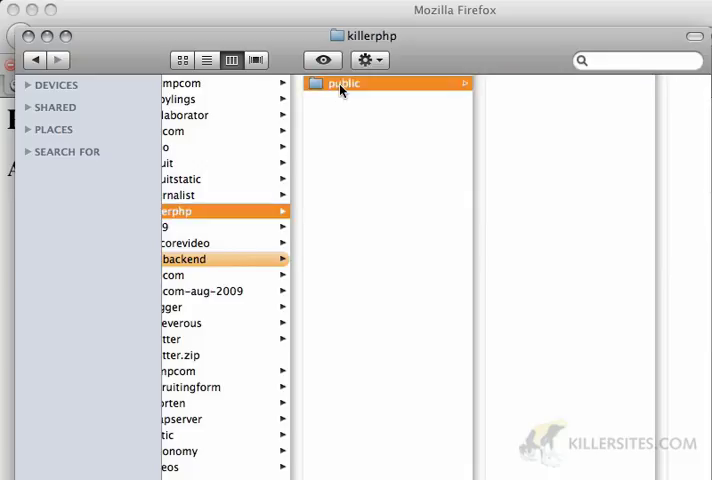
pyautogui.click(344, 84)
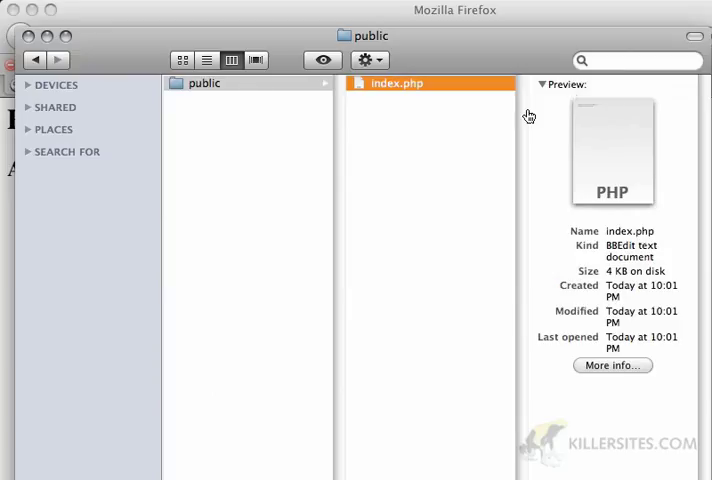
pyautogui.doubleClick(414, 84)
pyautogui.write('<')
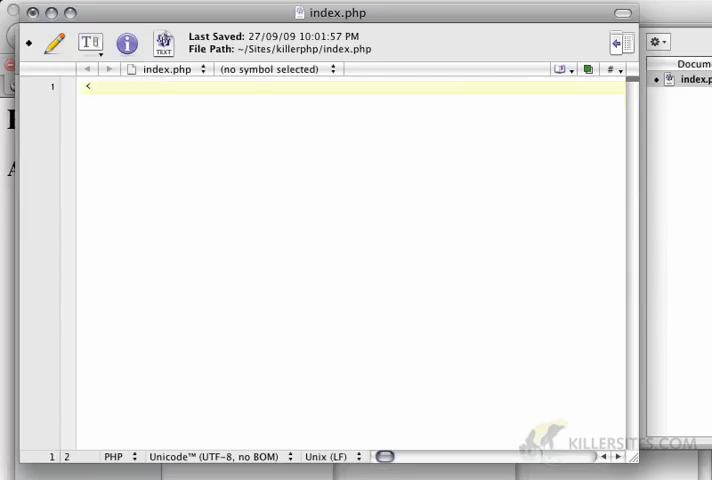
# - Write <?php followed by phpinfo(); in index.php
pyautogui.write('?php')
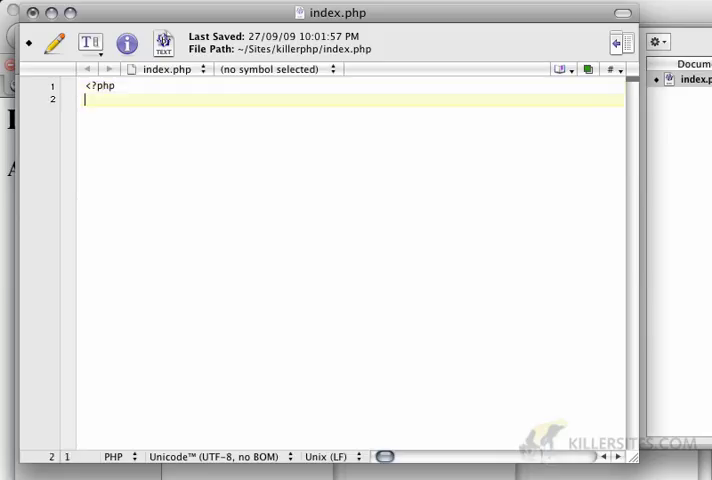
pyautogui.write('php')
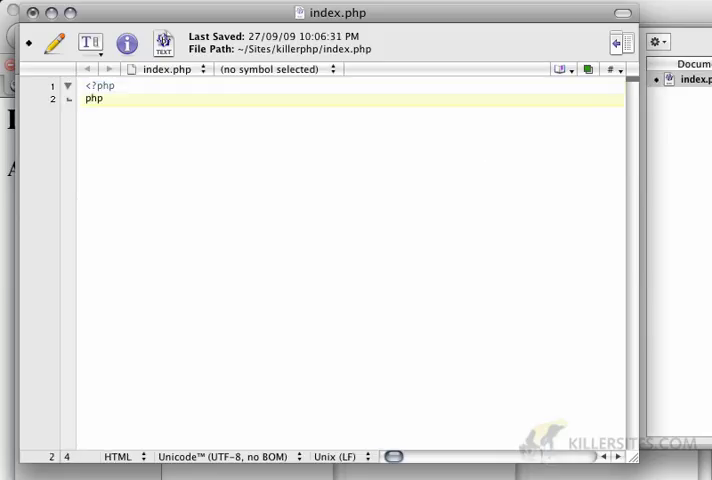
pyautogui.write('info();')
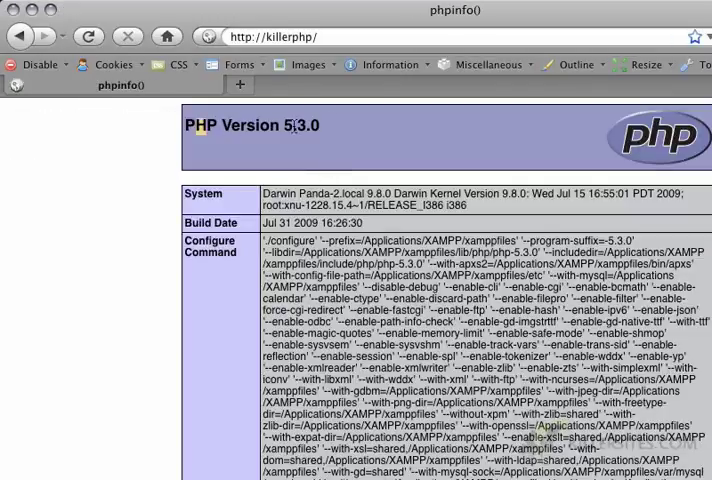
pyautogui.moveTo(336, 132)
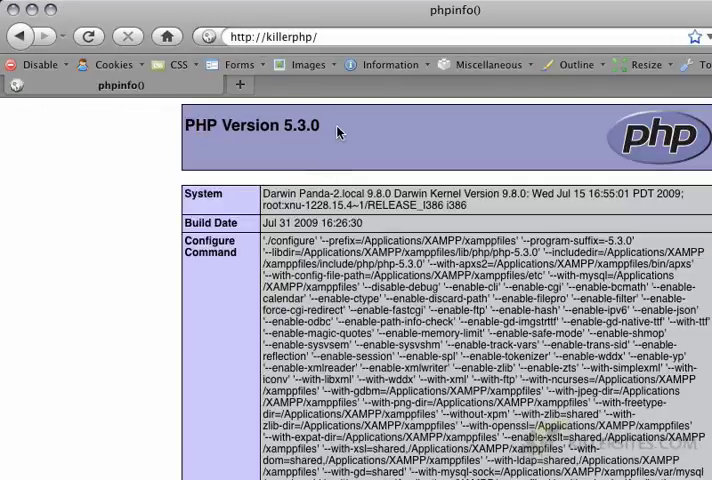
# - Scroll down through the phpinfo() output for PHP Version 5.3.0
pyautogui.scroll(-3)
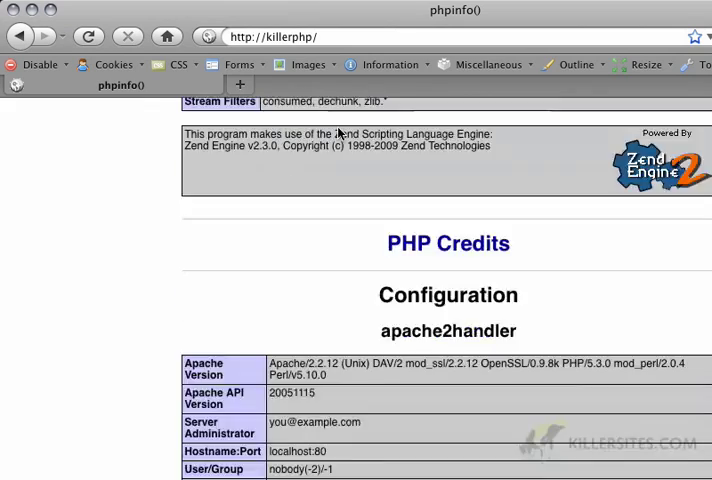
pyautogui.scroll(-3)
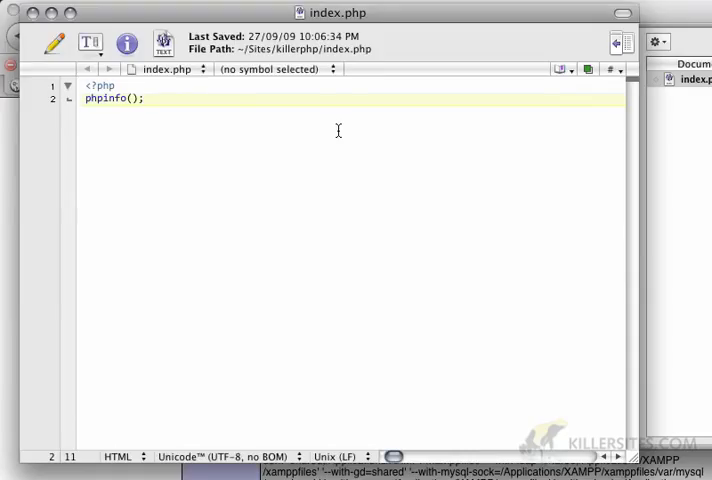
# - Delete the phpinfo(); line and write require_once in its place
pyautogui.press('Backspace')
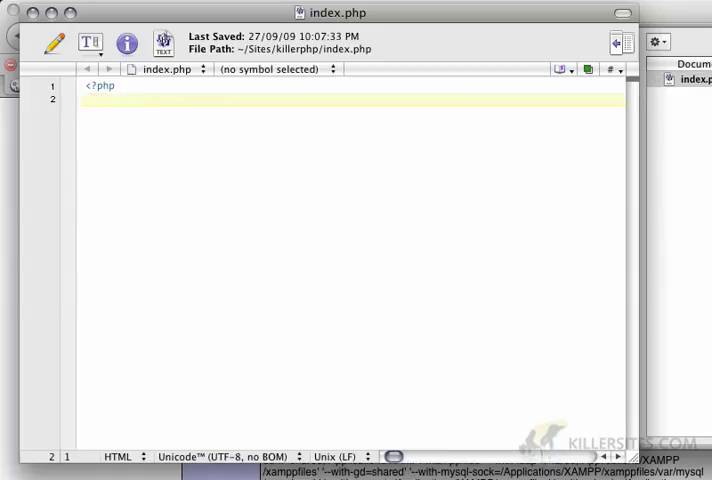
pyautogui.write('r')
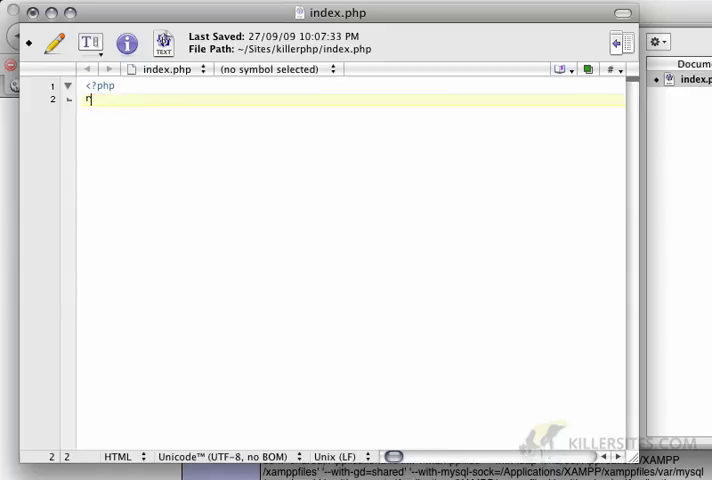
pyautogui.write('equire')
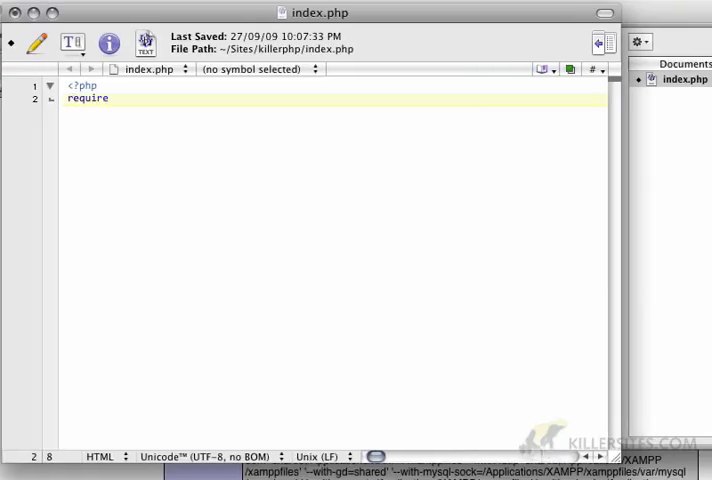
pyautogui.write('_once')
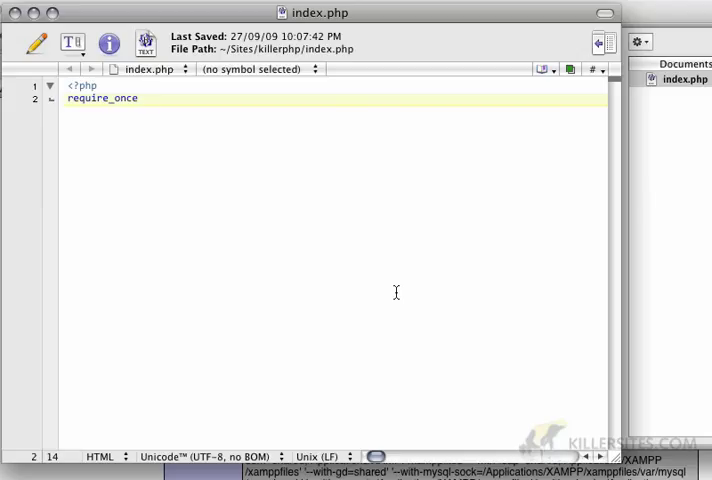
pyautogui.moveTo(400, 296)
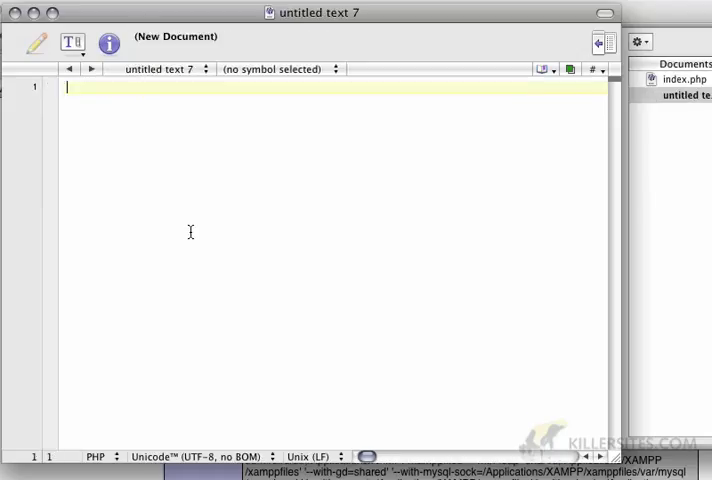
# - Write a <?php User class skeleton and save it as User.php in the public folder
pyautogui.write('<?php')
pyautogui.write('class')
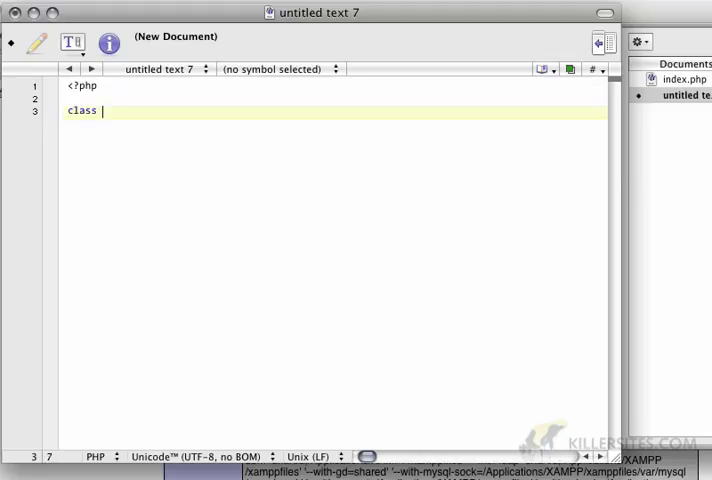
pyautogui.write('User')
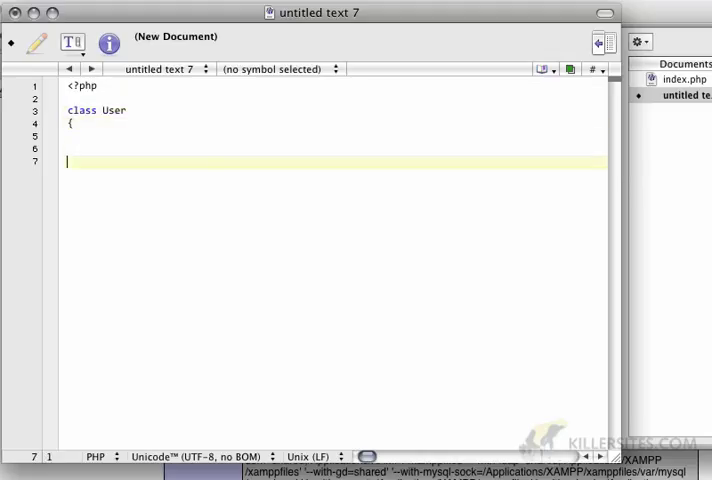
pyautogui.write('}')
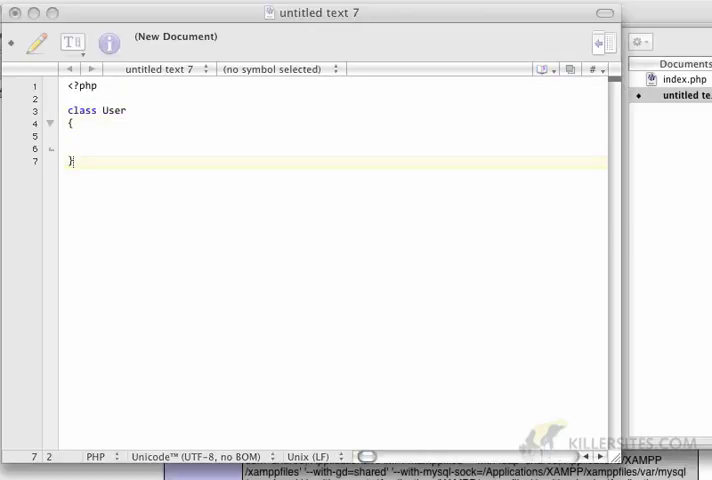
pyautogui.press('cmd+s')
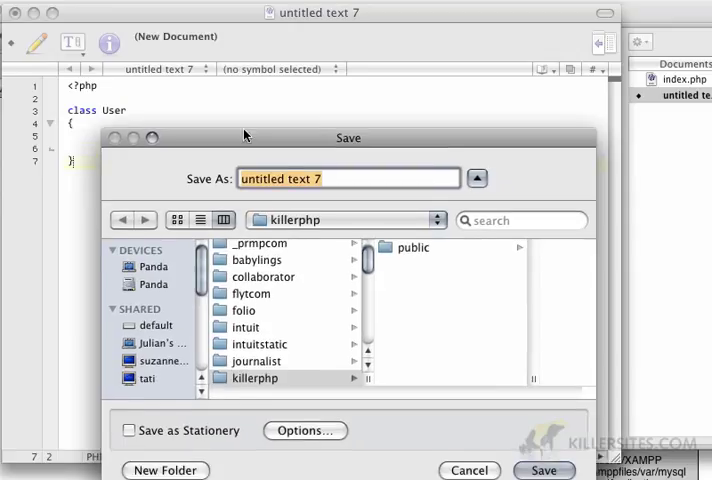
pyautogui.doubleClick(412, 246)
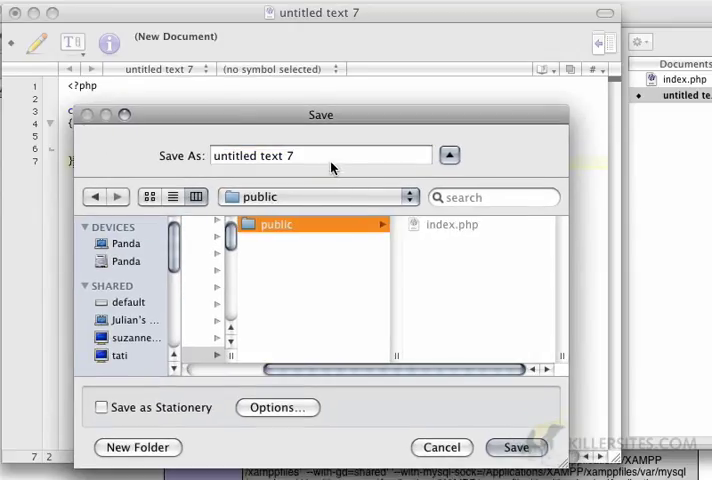
pyautogui.write('User.ph')
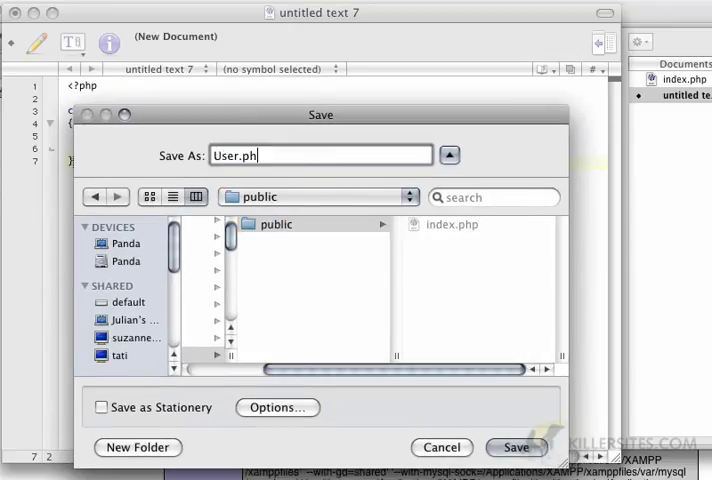
pyautogui.click(516, 448)
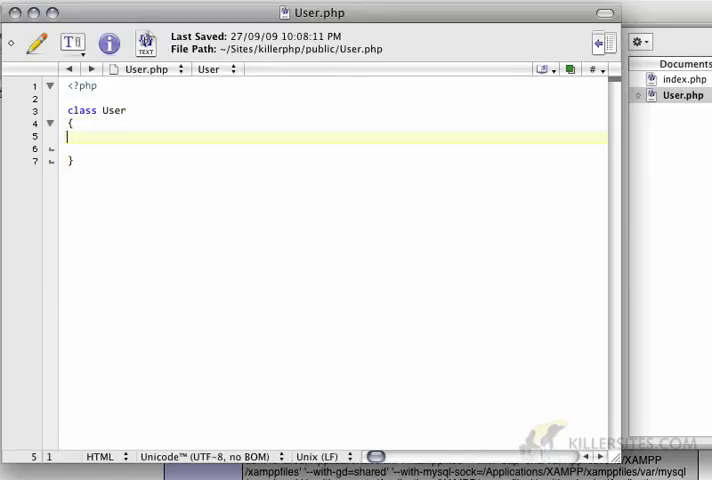
# - Add a public getName() method returning "John Smith"
pyautogui.write('public')
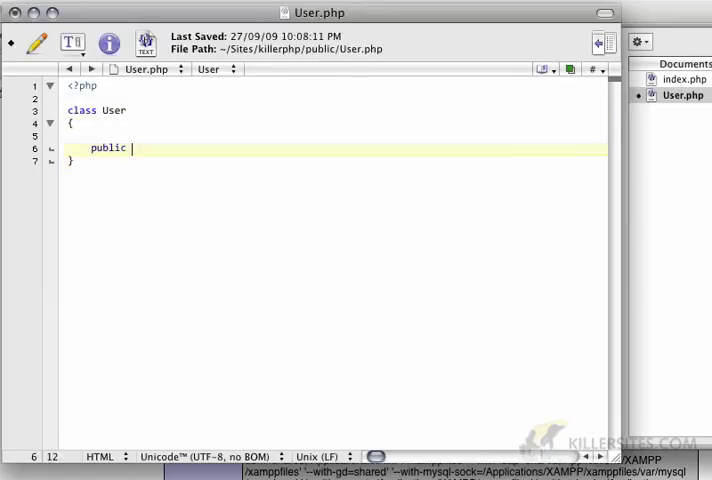
pyautogui.write('function getN')
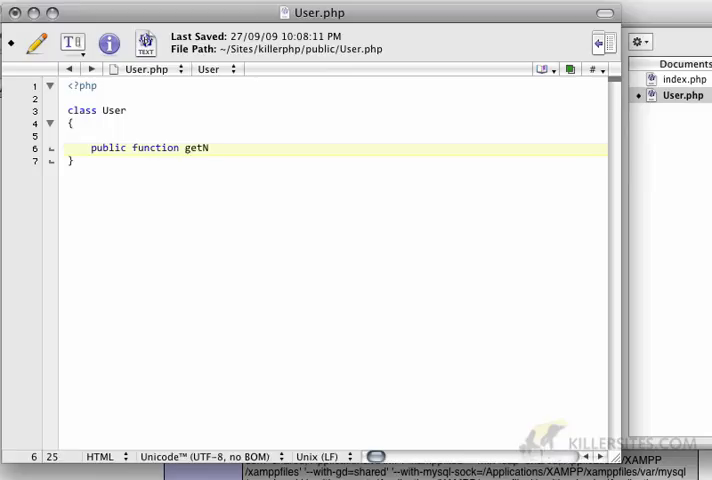
pyautogui.write('ame()')
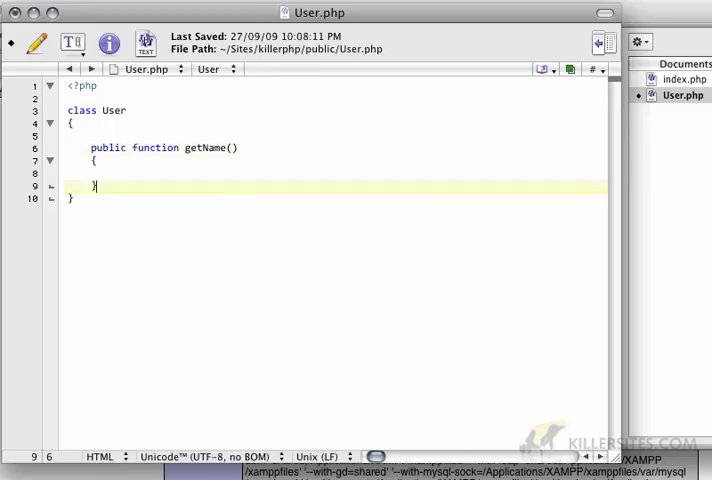
pyautogui.write('return "')
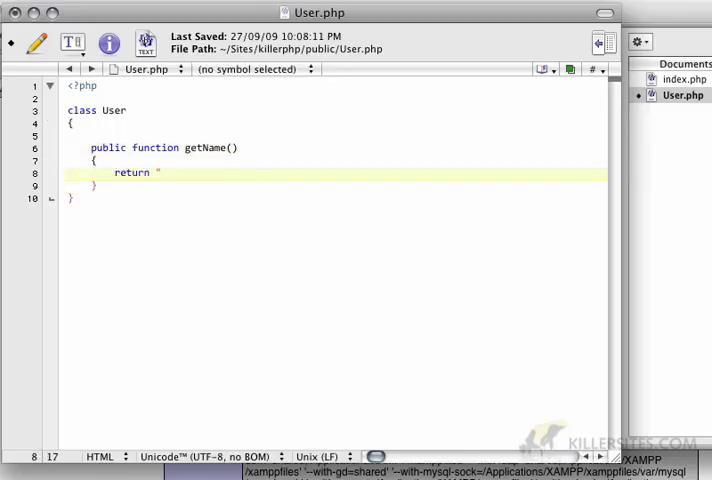
pyautogui.write('John Smi')
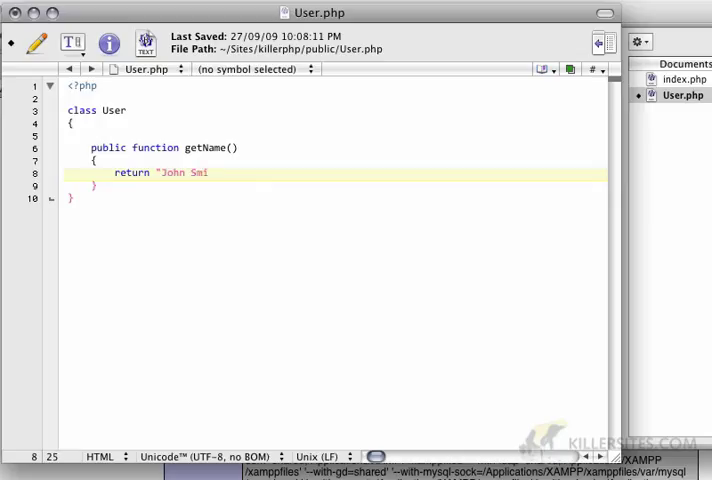
pyautogui.write('th";')
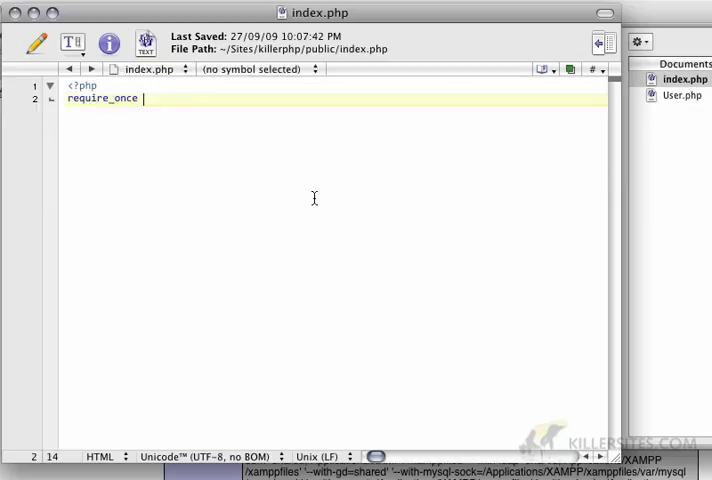
# - Complete require_once 'User.php';, create $user = new User(); and echo $user->getName();
pyautogui.write("'Use")
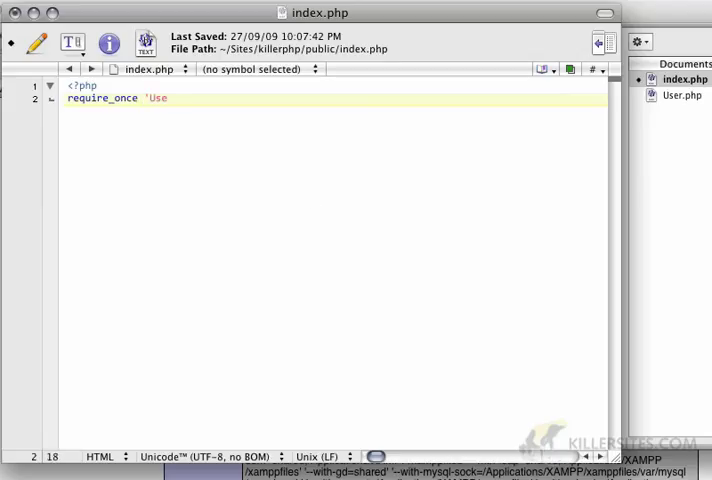
pyautogui.write("r.php';")
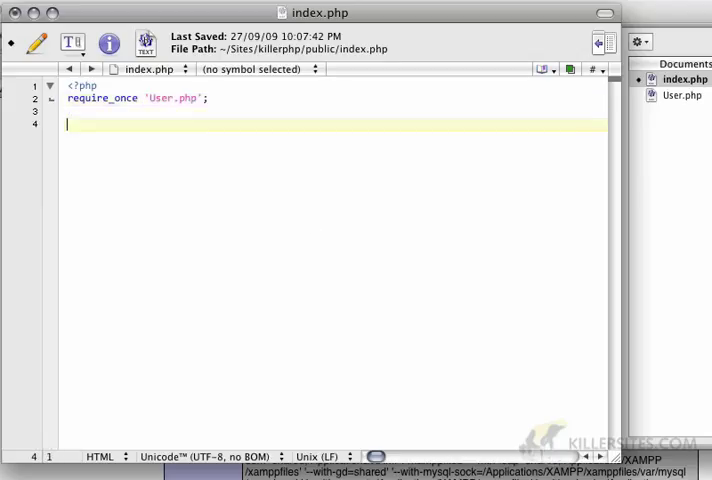
pyautogui.write('$user')
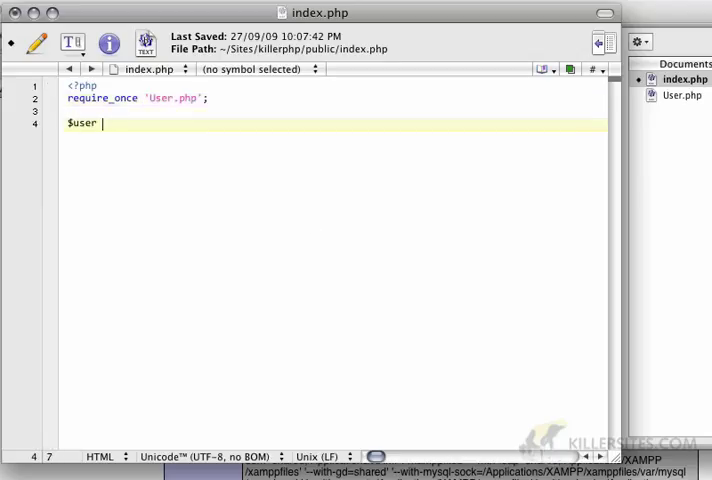
pyautogui.write('= new User();')
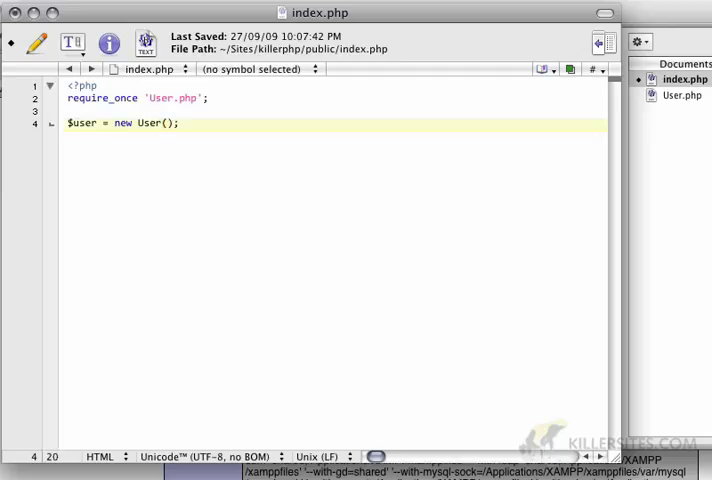
pyautogui.write('echo')
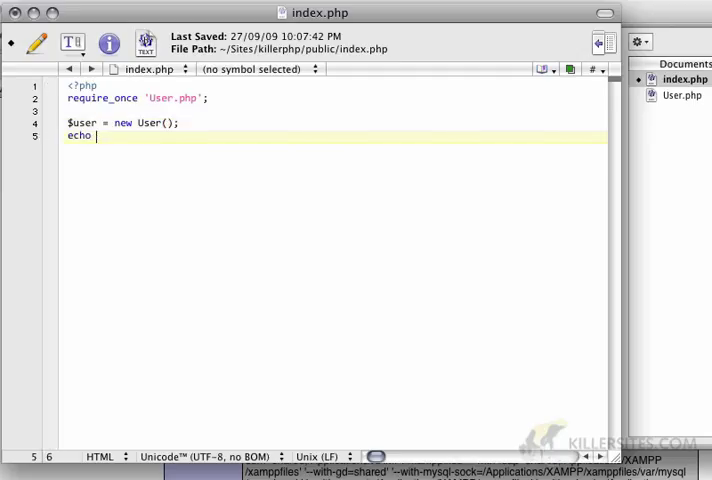
pyautogui.write('$user->getN')
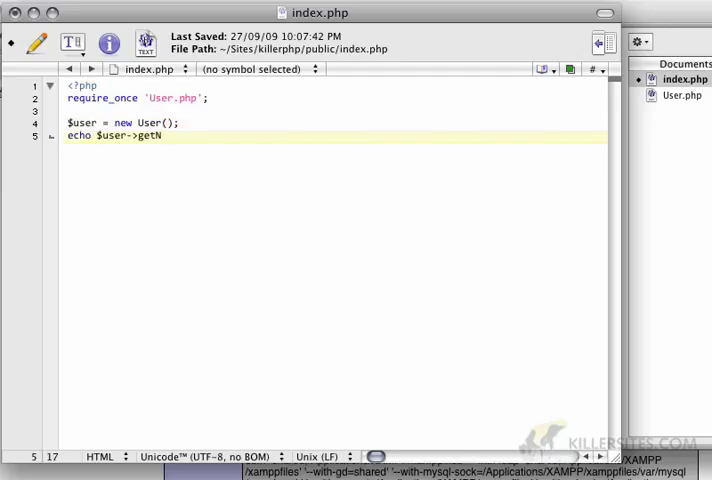
pyautogui.write('ame();')
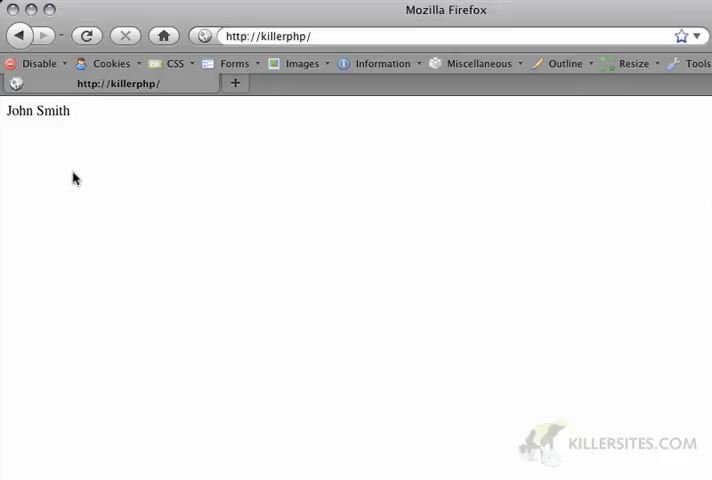
# - Reload the killerphp page in Firefox to see John Smith printed
pyautogui.doubleClick(30, 124)
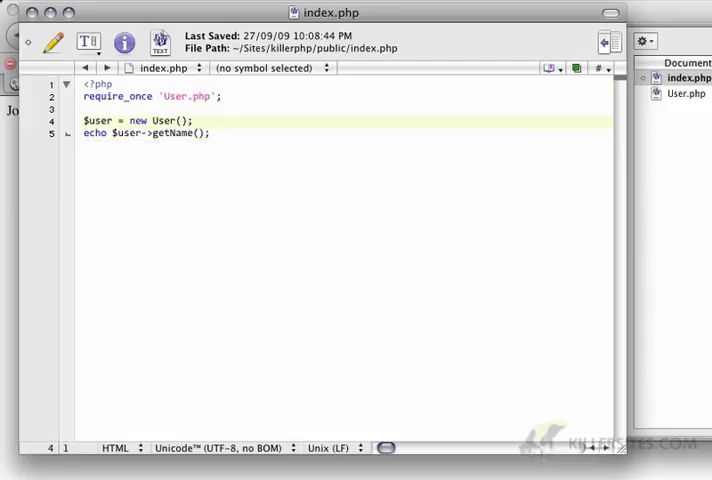
# - Replace the require_once line with the start of a get_include_ call
pyautogui.click(190, 120)
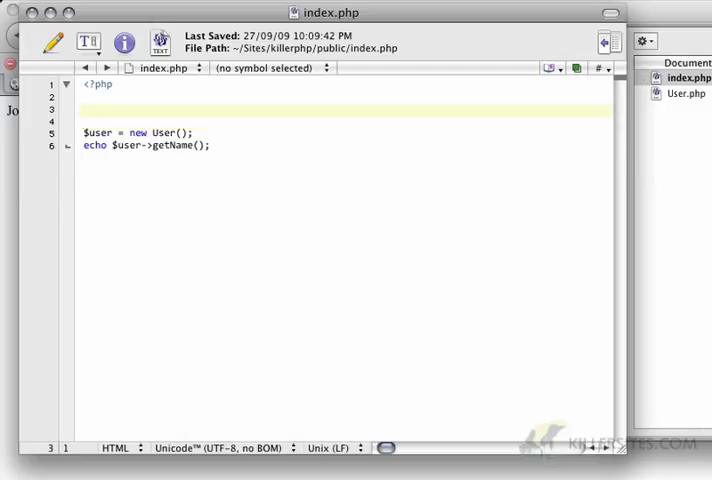
pyautogui.write('get_include_')
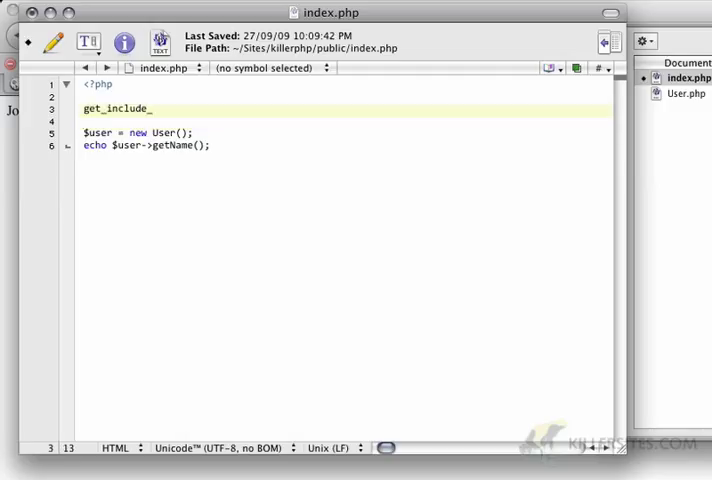